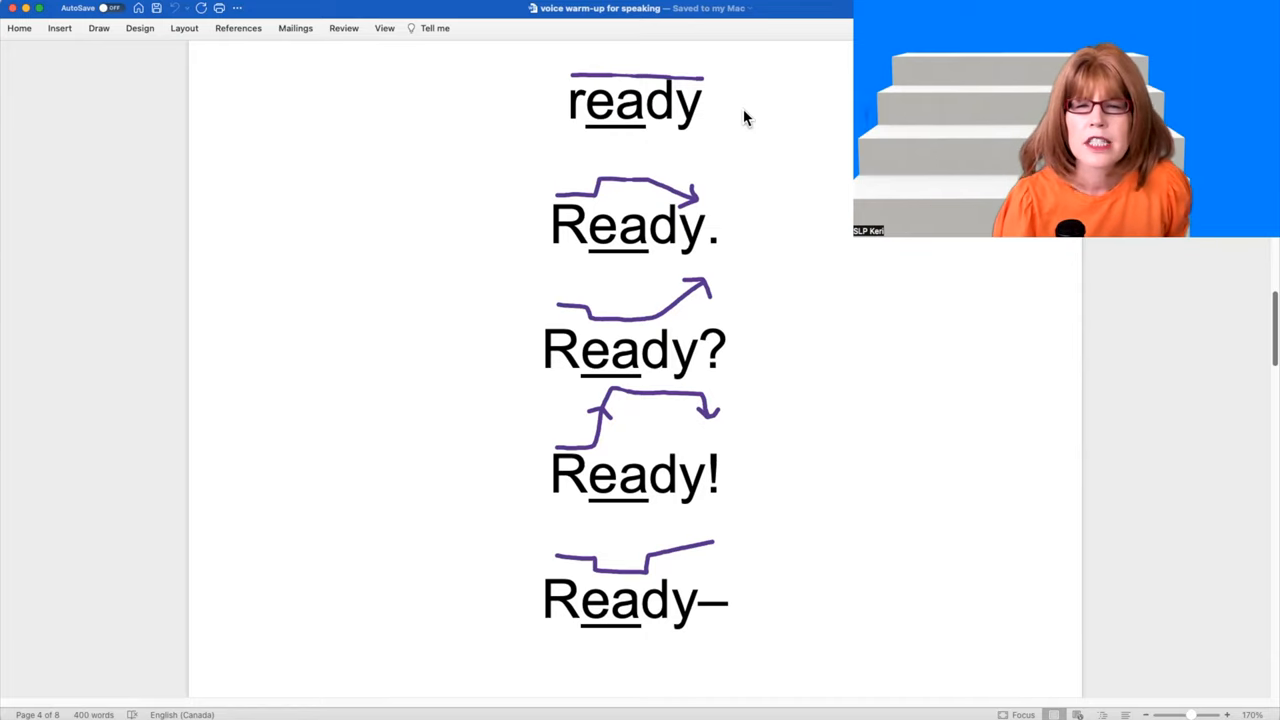
mouse_move(752, 238)
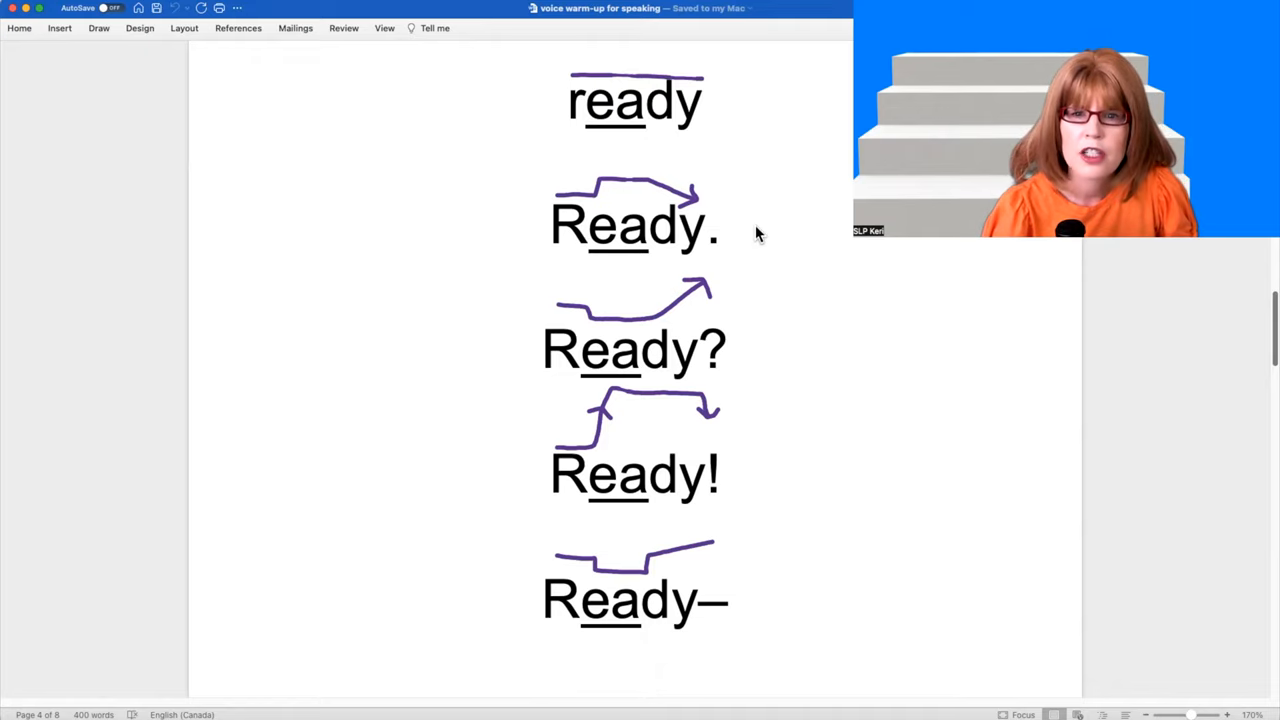
mouse_move(762, 243)
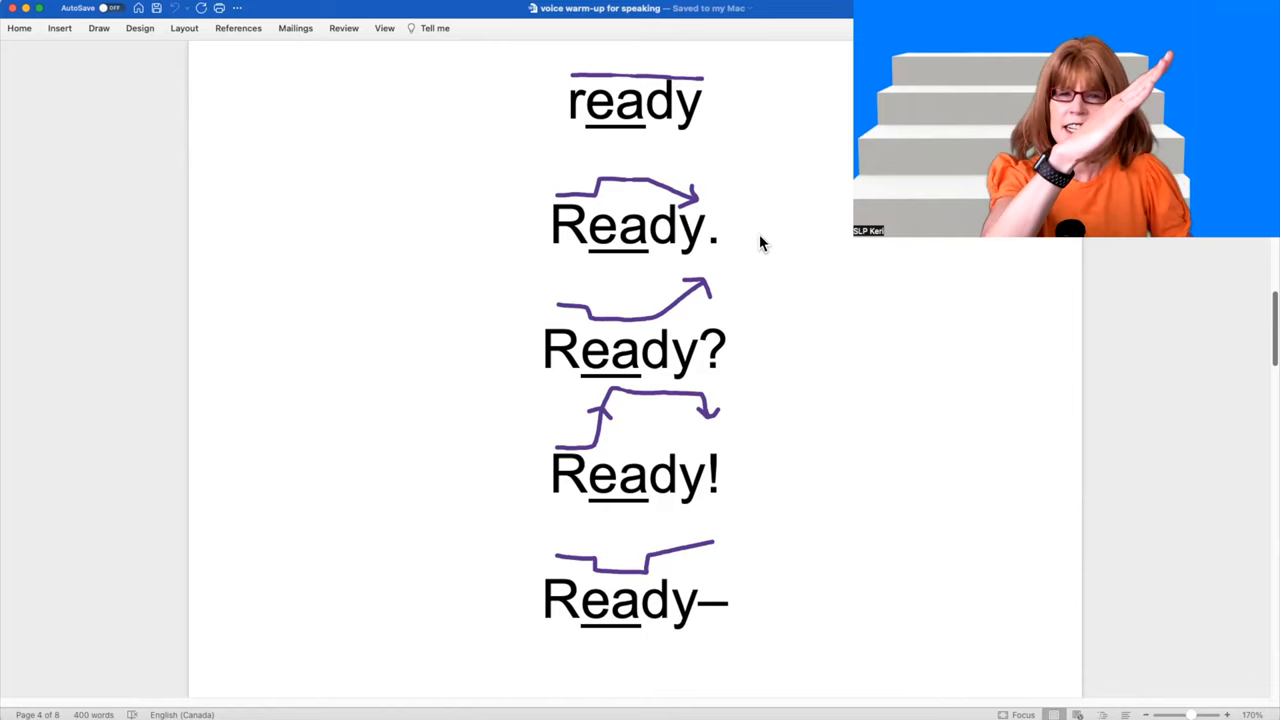
mouse_move(800, 415)
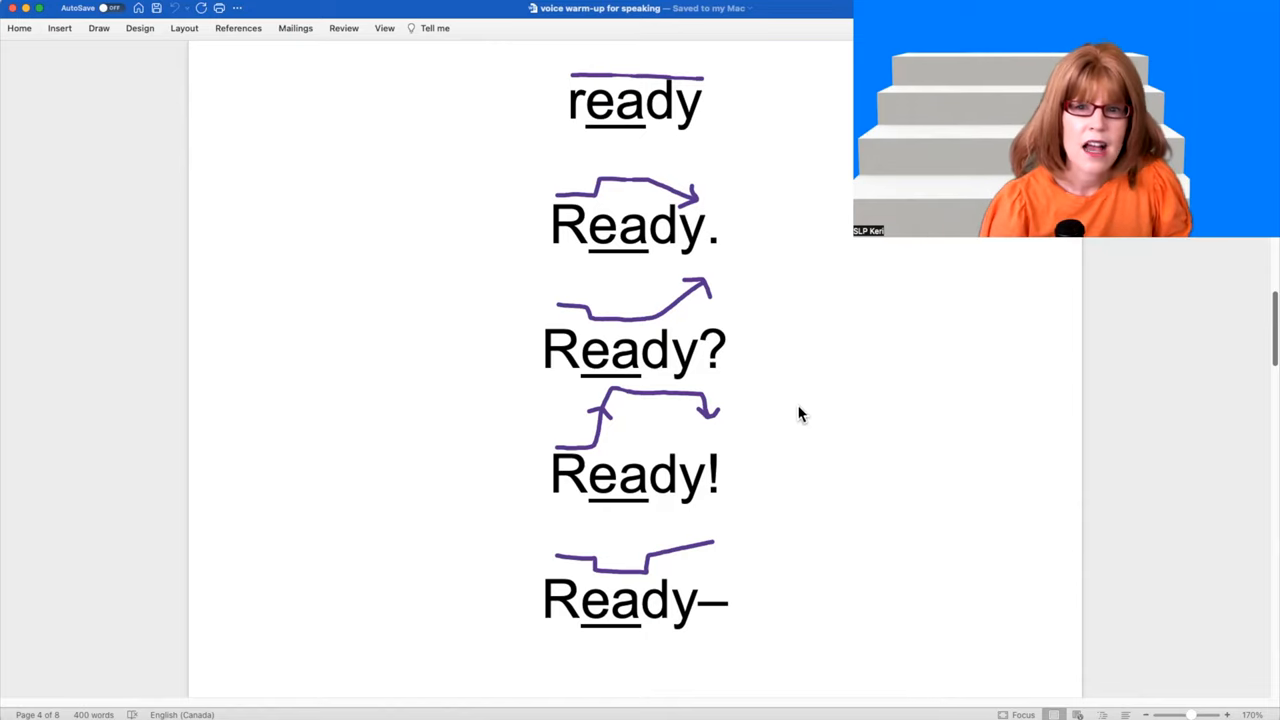
mouse_move(765, 335)
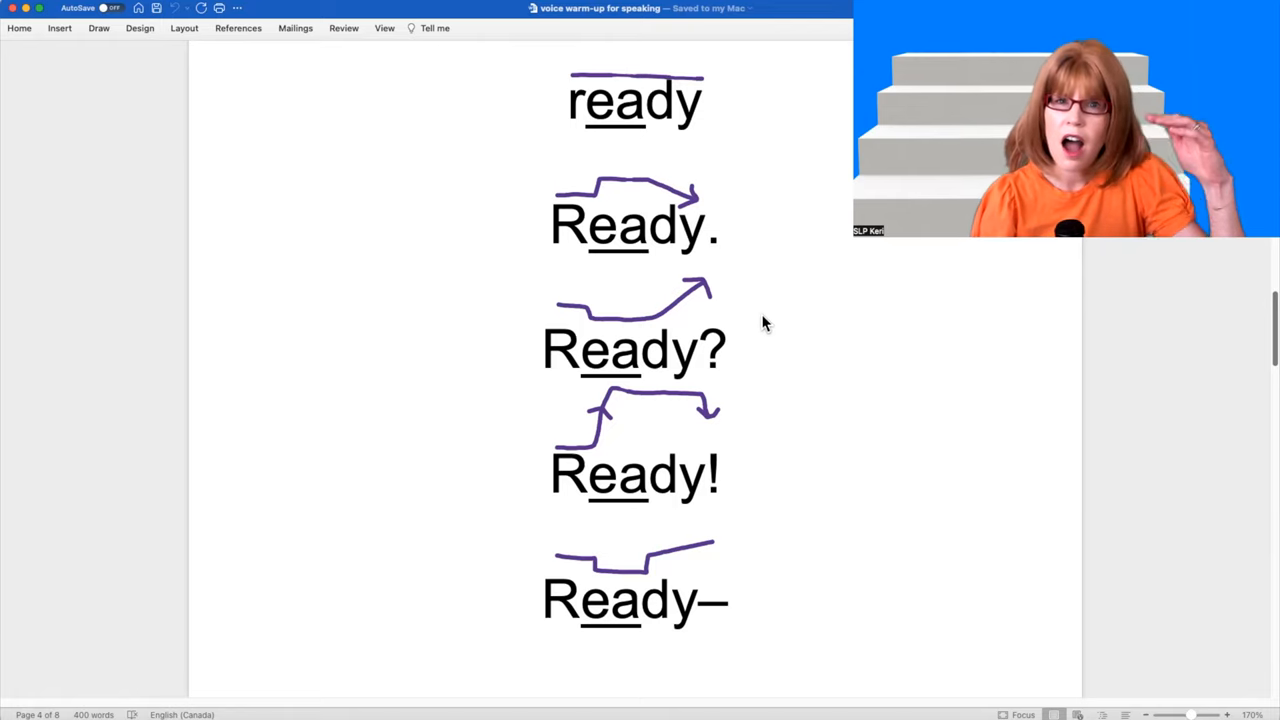
mouse_move(828, 603)
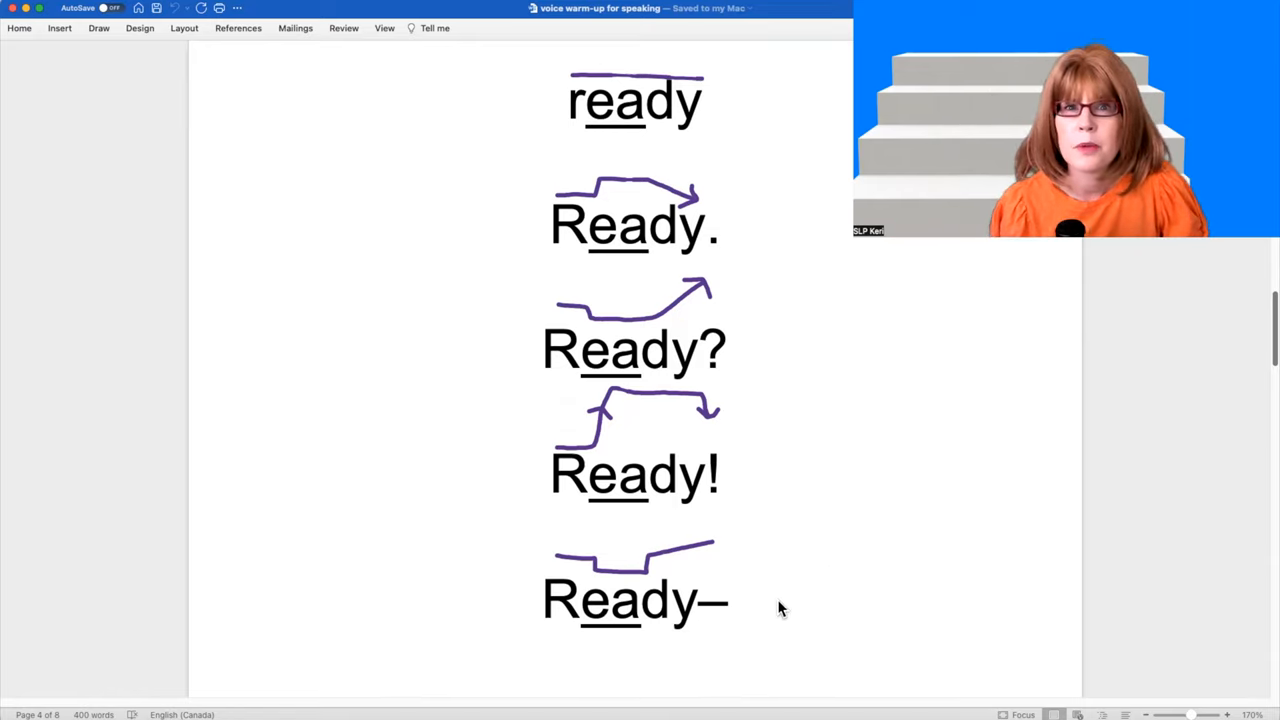
mouse_move(808, 538)
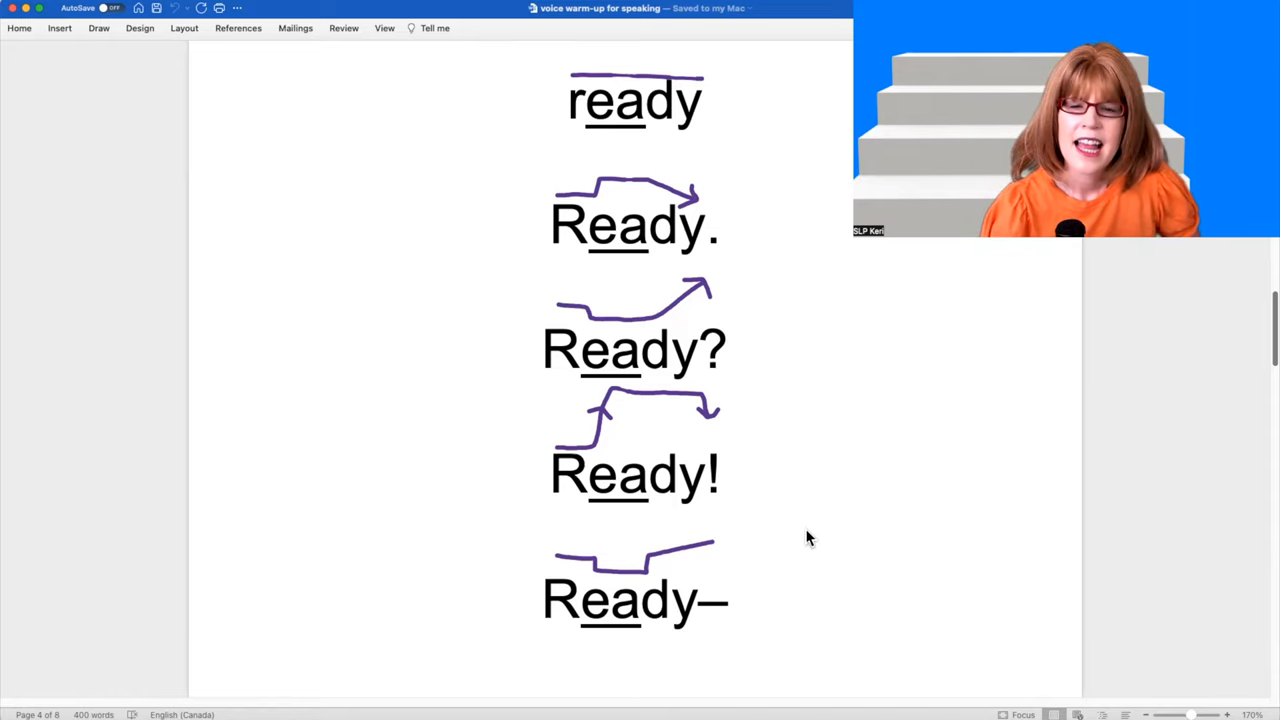
mouse_move(757, 471)
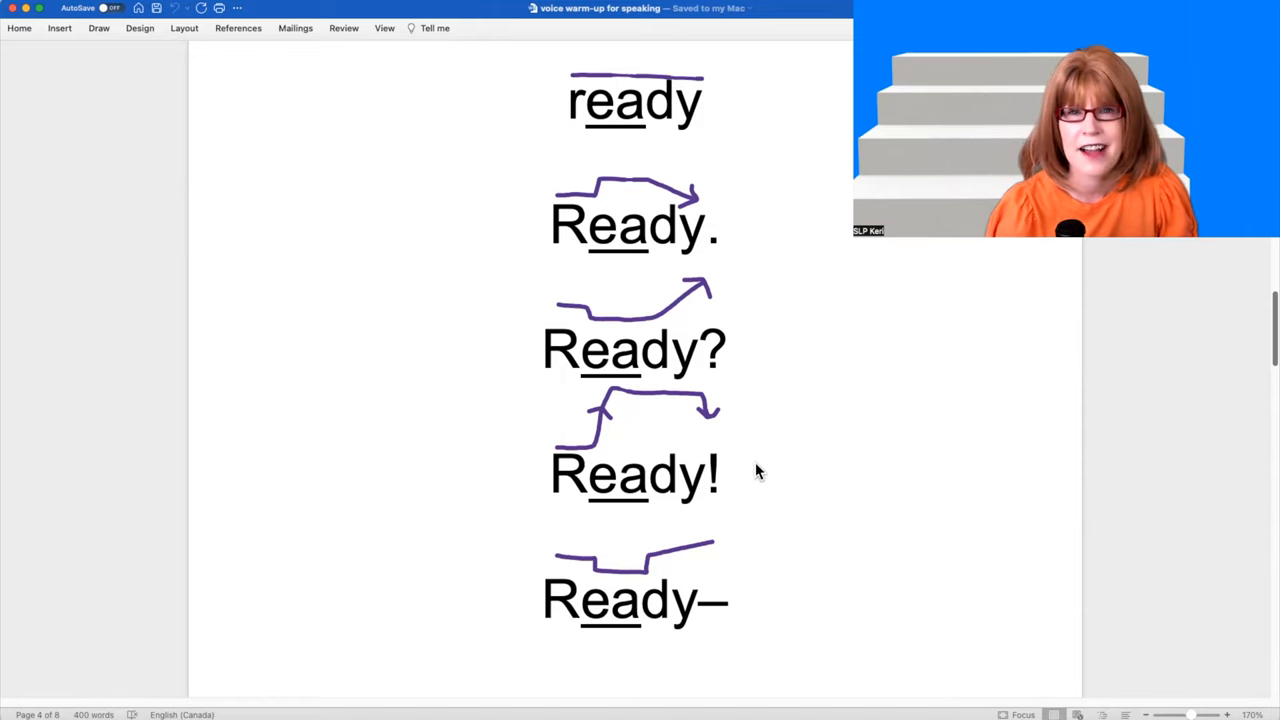
mouse_move(727, 443)
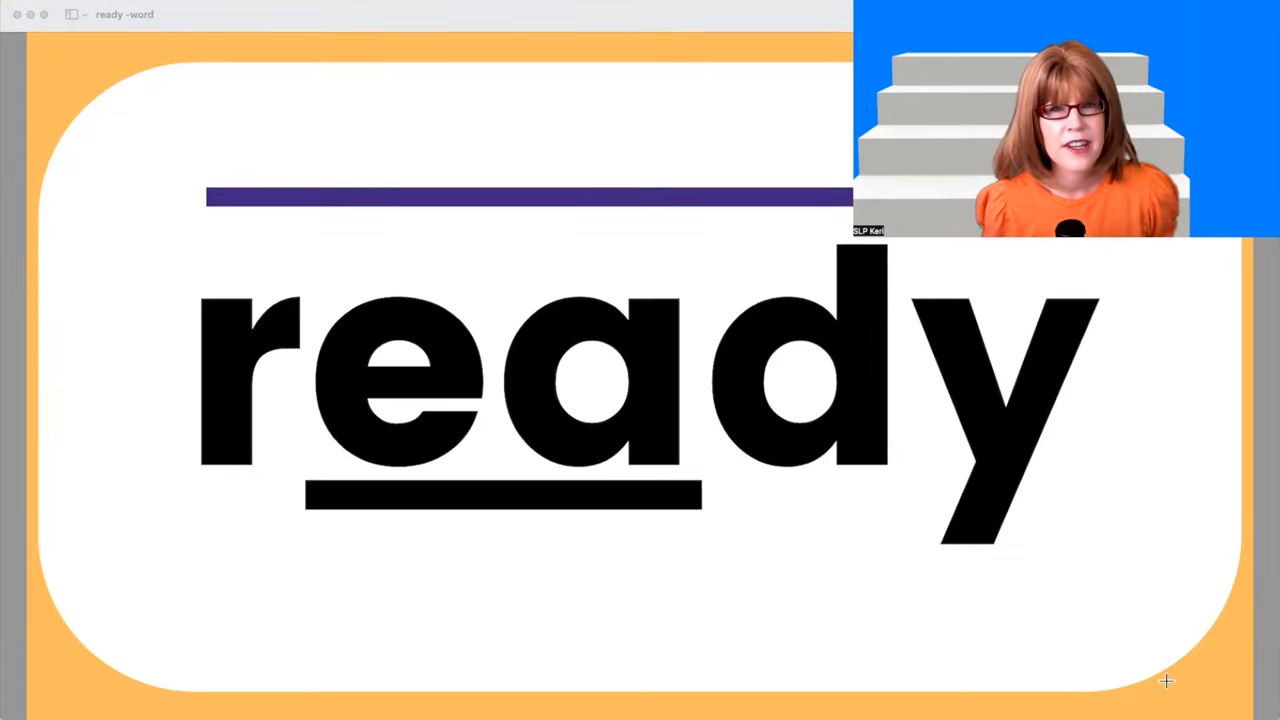
mouse_move(259, 220)
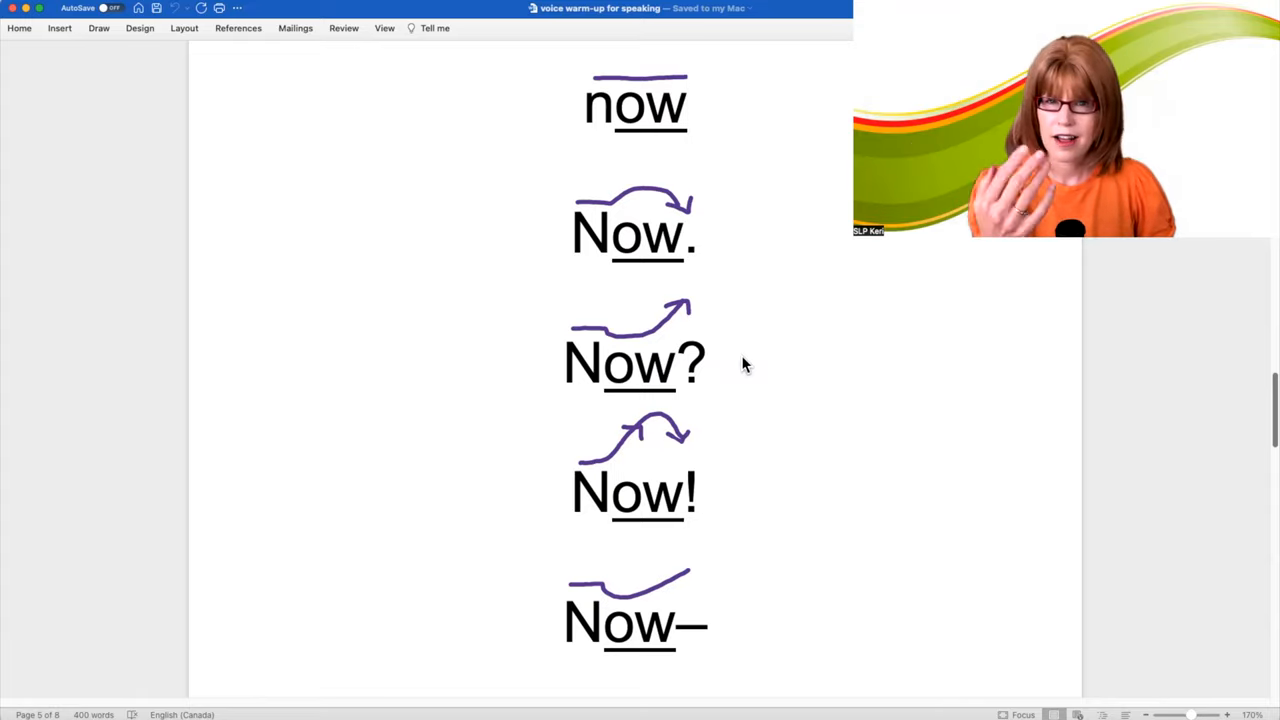
mouse_move(800, 668)
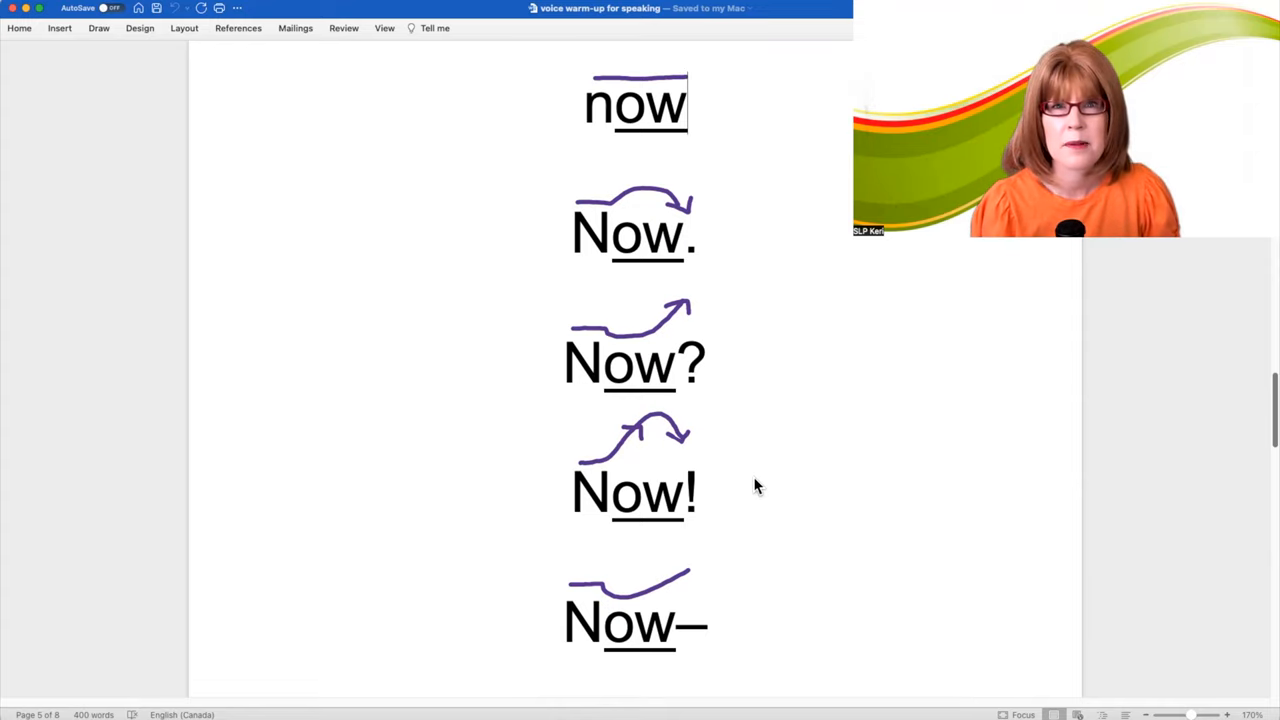
mouse_move(760, 580)
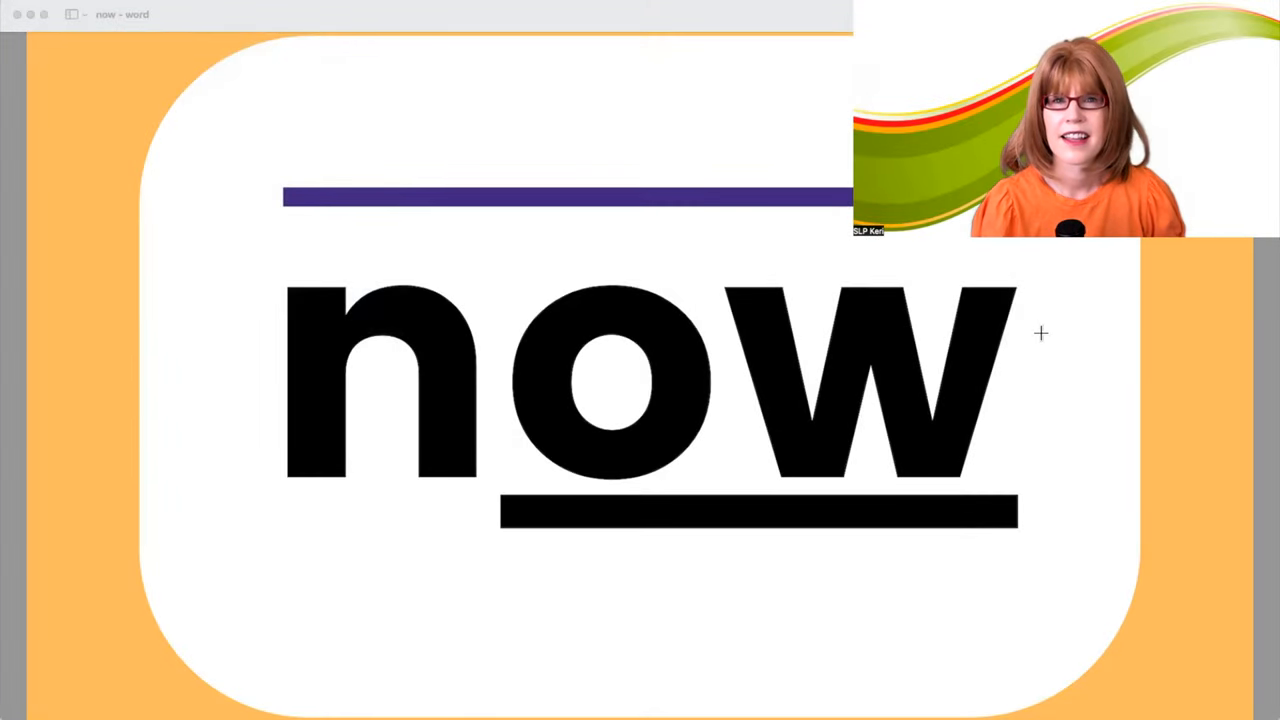
mouse_move(920, 320)
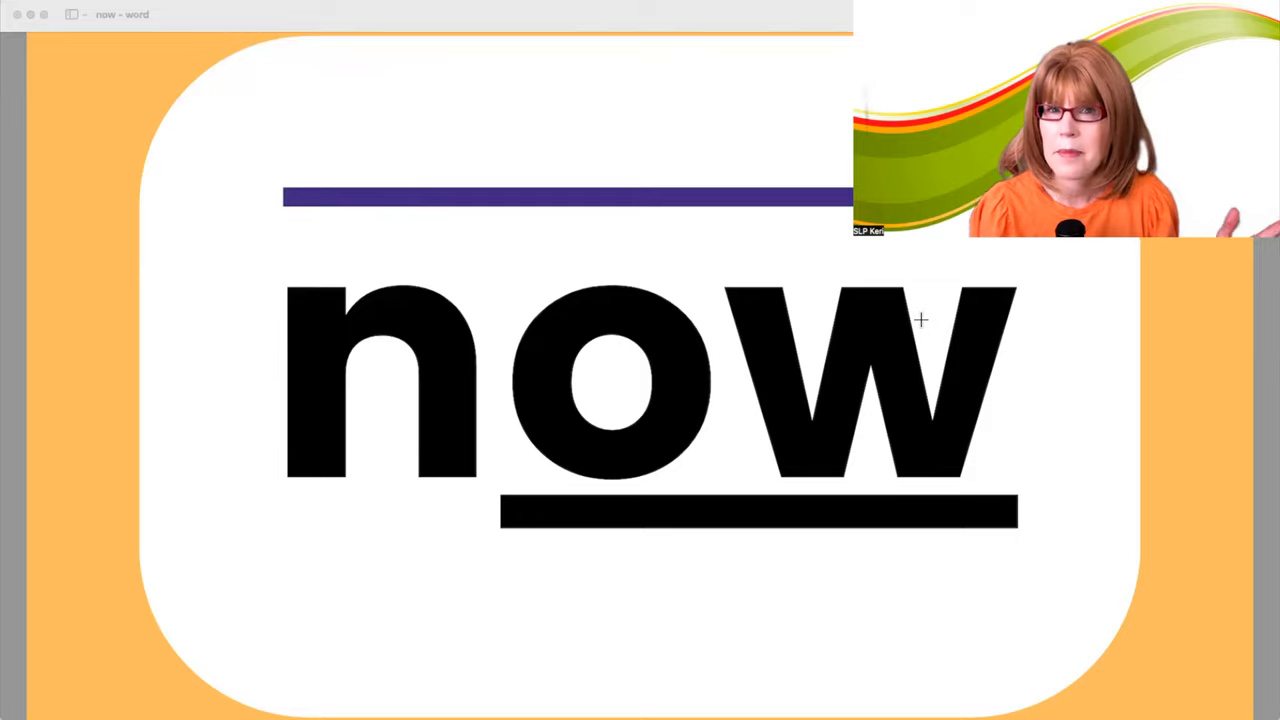
mouse_move(1079, 425)
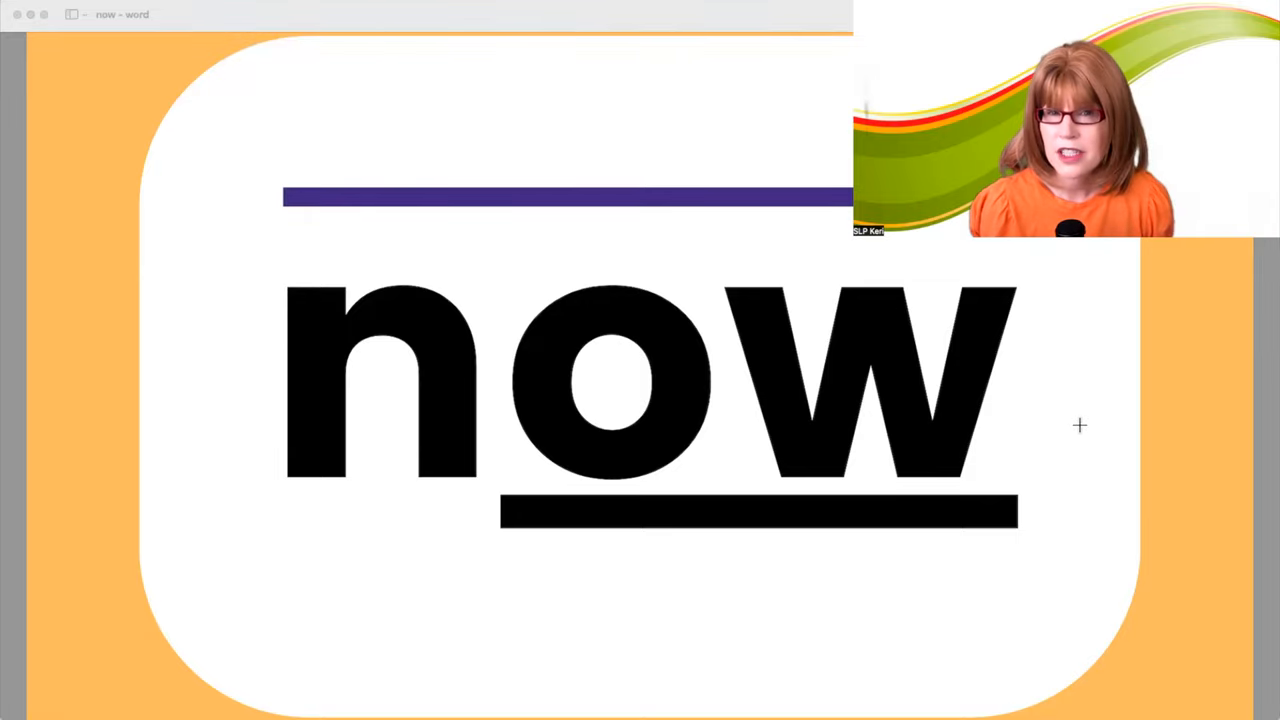